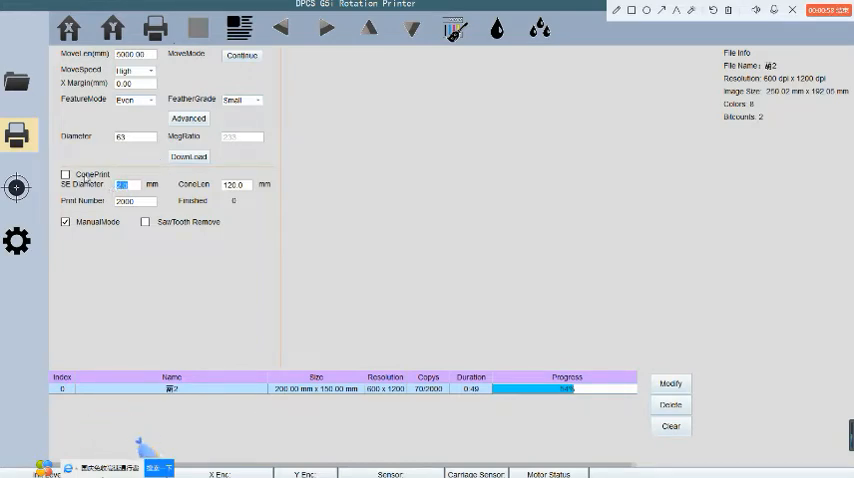
Enable Cone Print with a 50 mm small-end diameter
{"action": "left_click", "coordinate": [65, 174]}
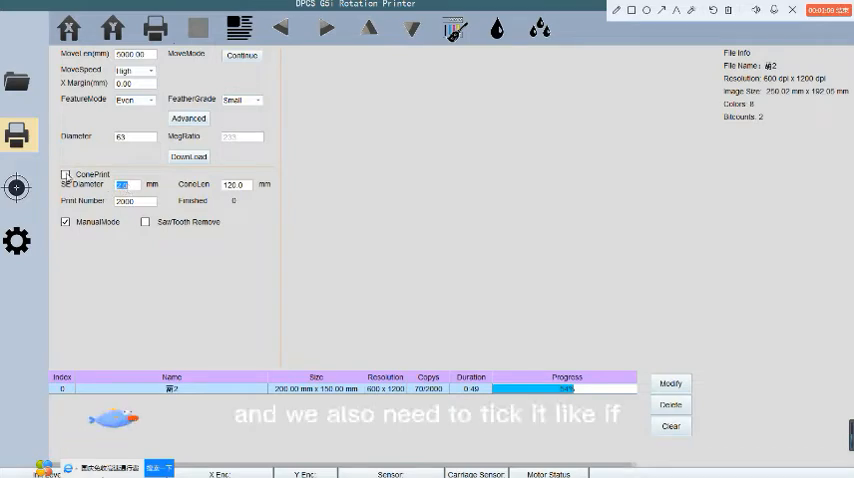
{"action": "left_click", "coordinate": [65, 174]}
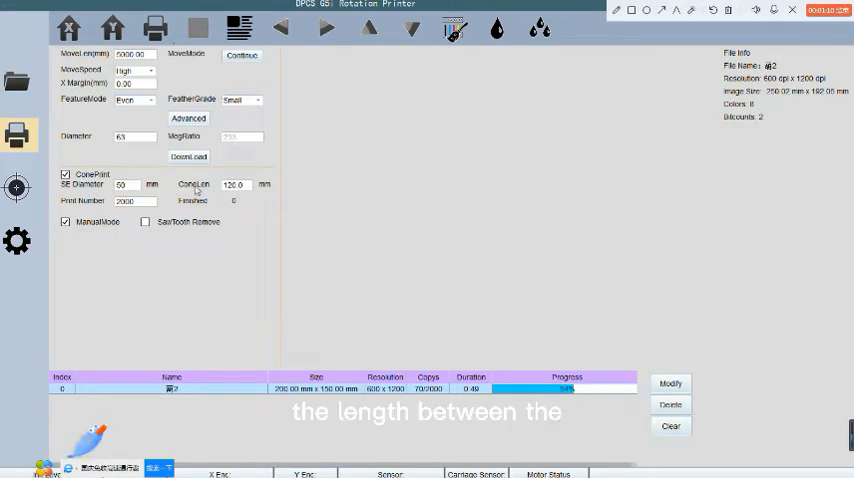
{"action": "mouse_move", "coordinate": [170, 187]}
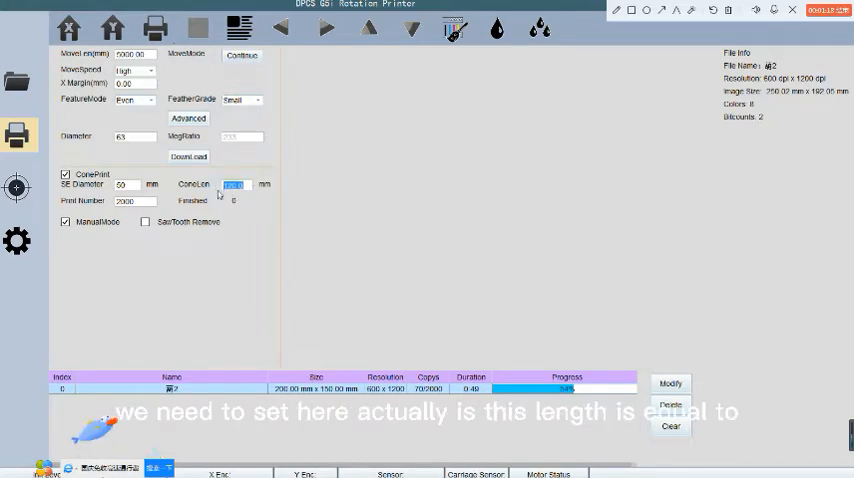
{"action": "mouse_move", "coordinate": [254, 197]}
{"action": "type", "text": "150"}
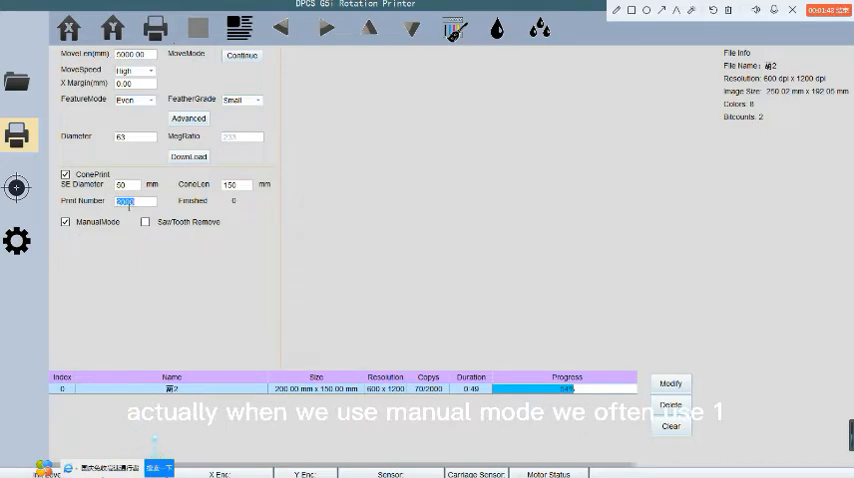
Replace the print number 2000 with 1
{"action": "left_click", "coordinate": [135, 200]}
{"action": "type", "text": "1"}
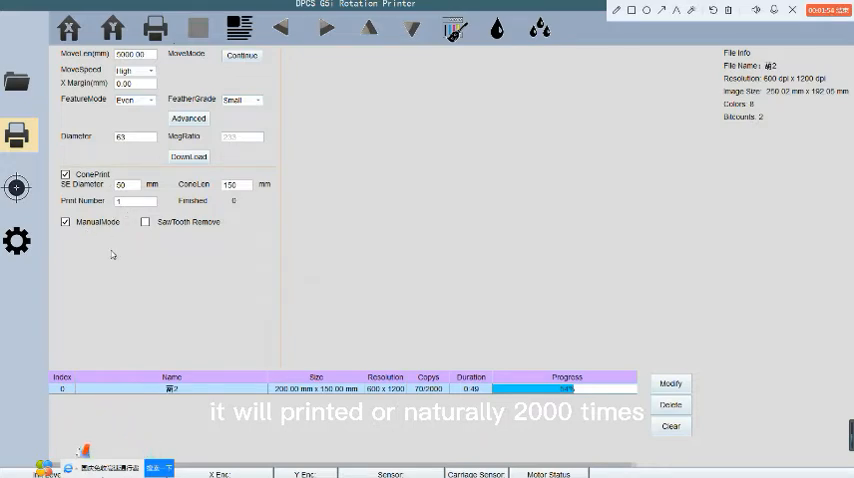
{"action": "mouse_move", "coordinate": [99, 234]}
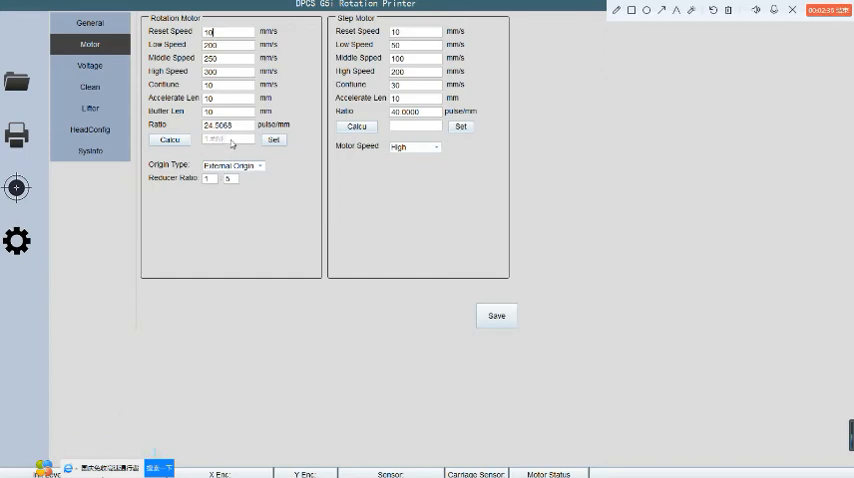
{"action": "mouse_move", "coordinate": [291, 162]}
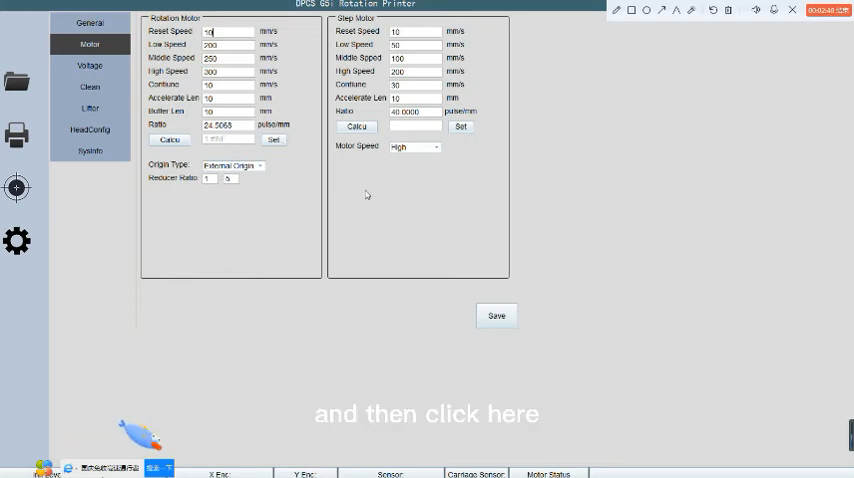
Save the rotation and step motor calibration, then show the Lifter settings
{"action": "left_click", "coordinate": [497, 316]}
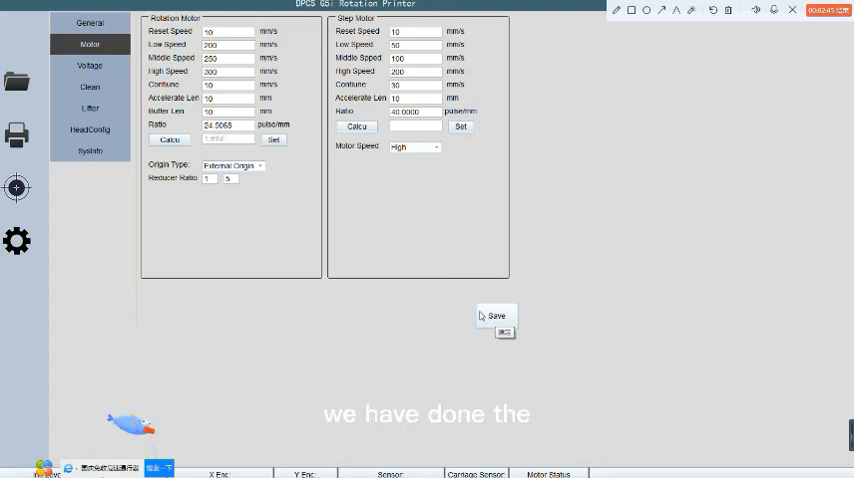
{"action": "mouse_move", "coordinate": [438, 302]}
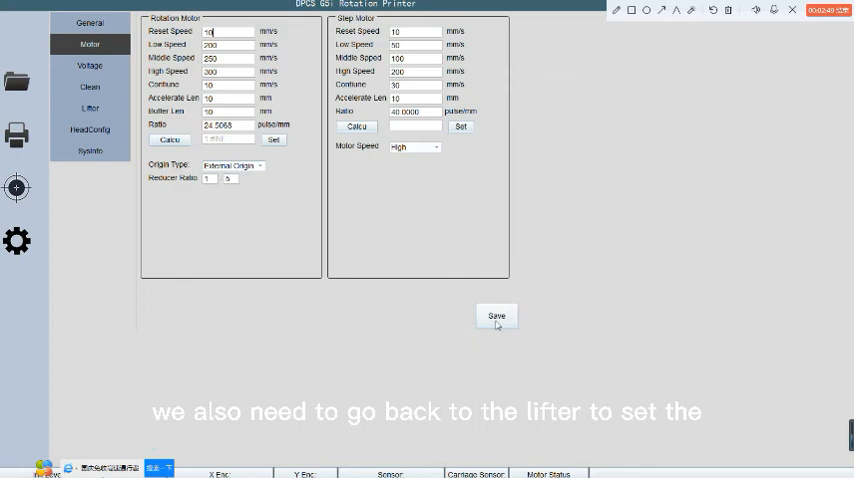
{"action": "left_click", "coordinate": [89, 107]}
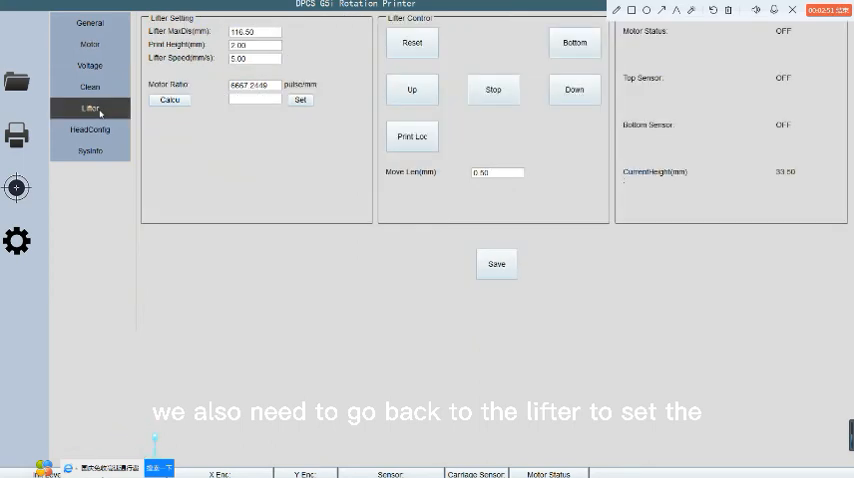